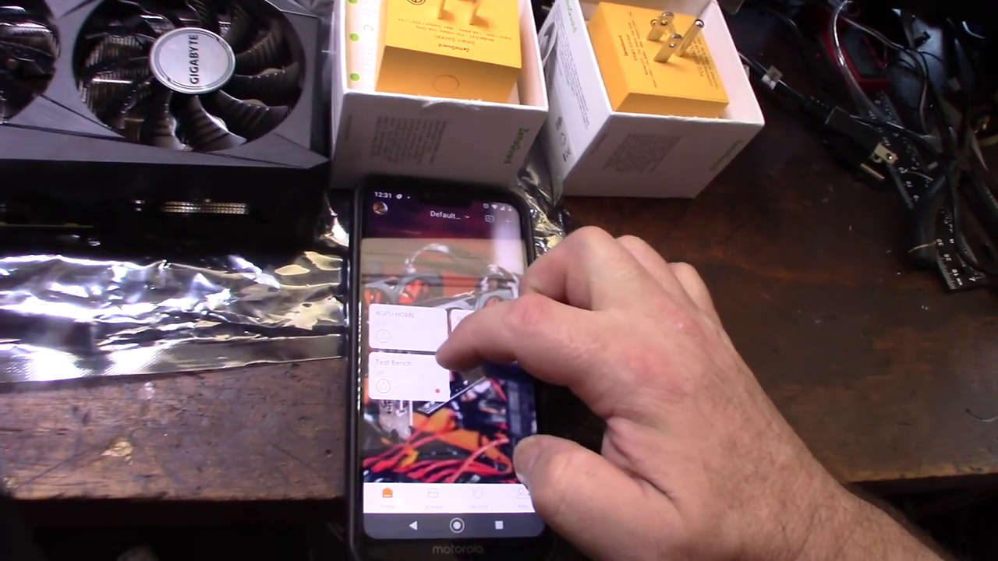
click(397, 366)
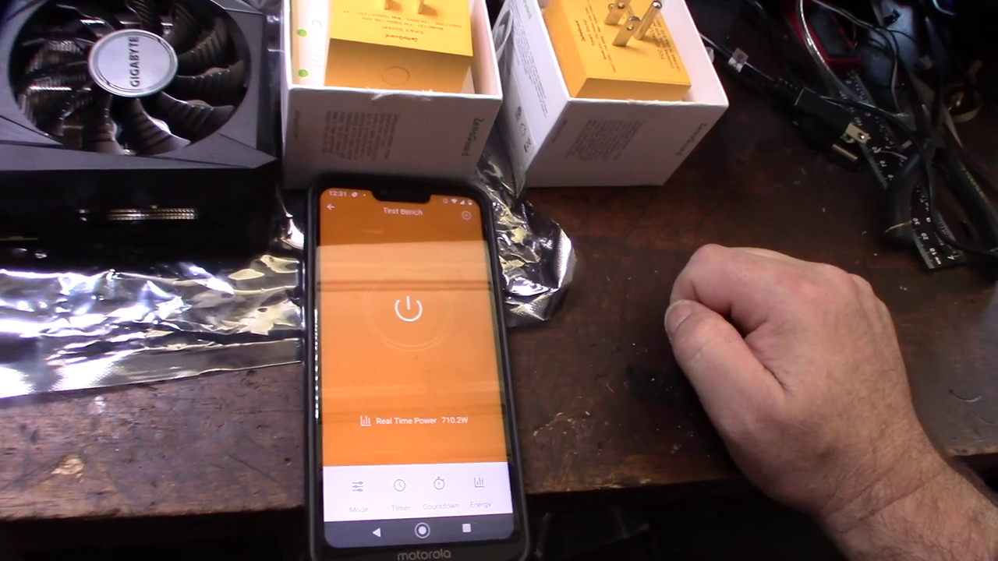